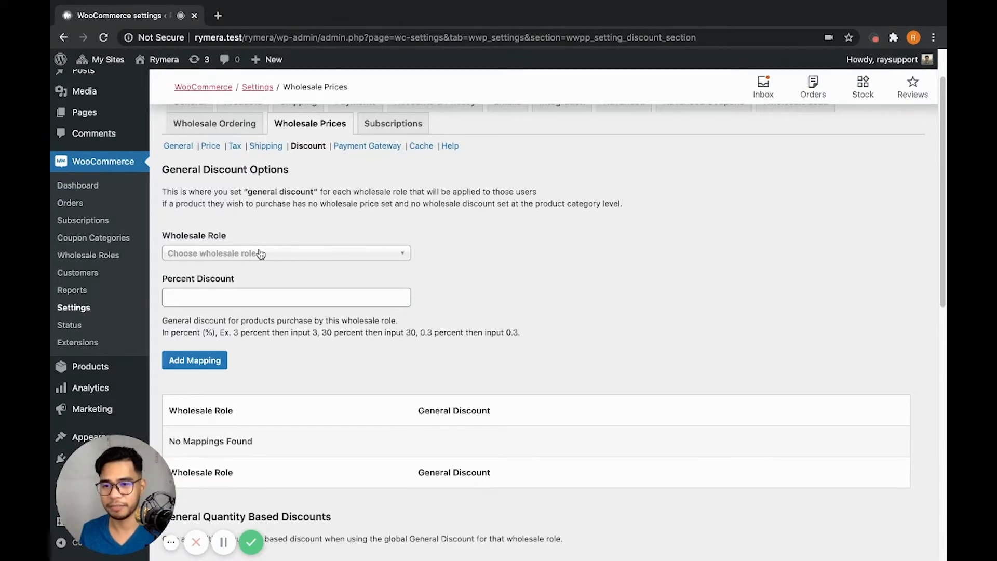
Add a 20% Percent Discount mapping for the Wholesale Customer role.
click(285, 253)
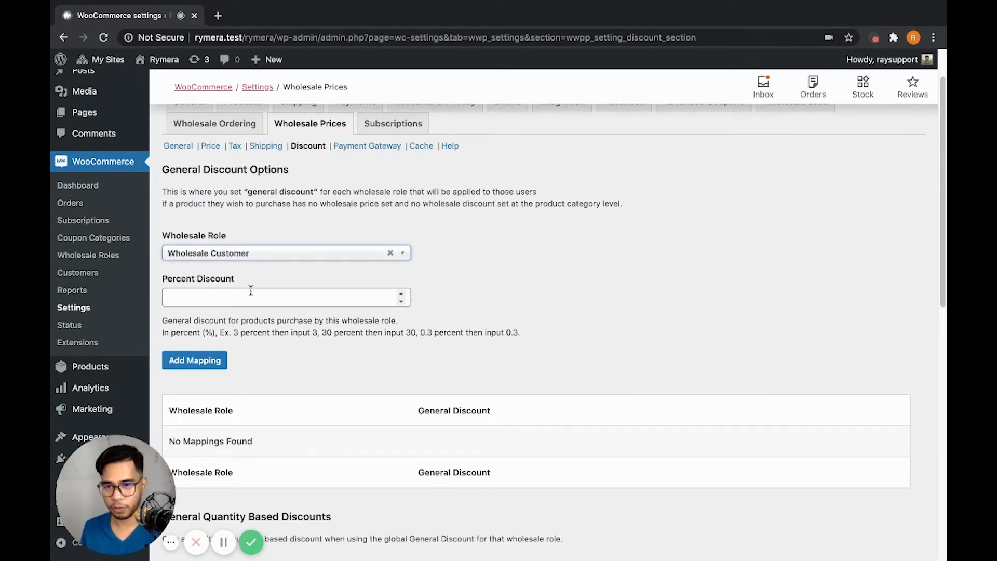
click(279, 298)
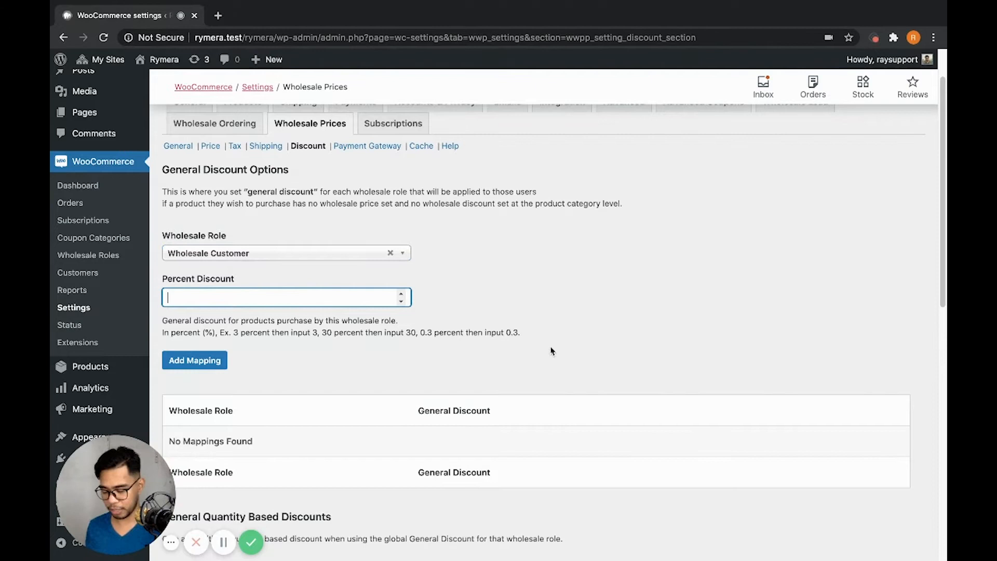
text(20)
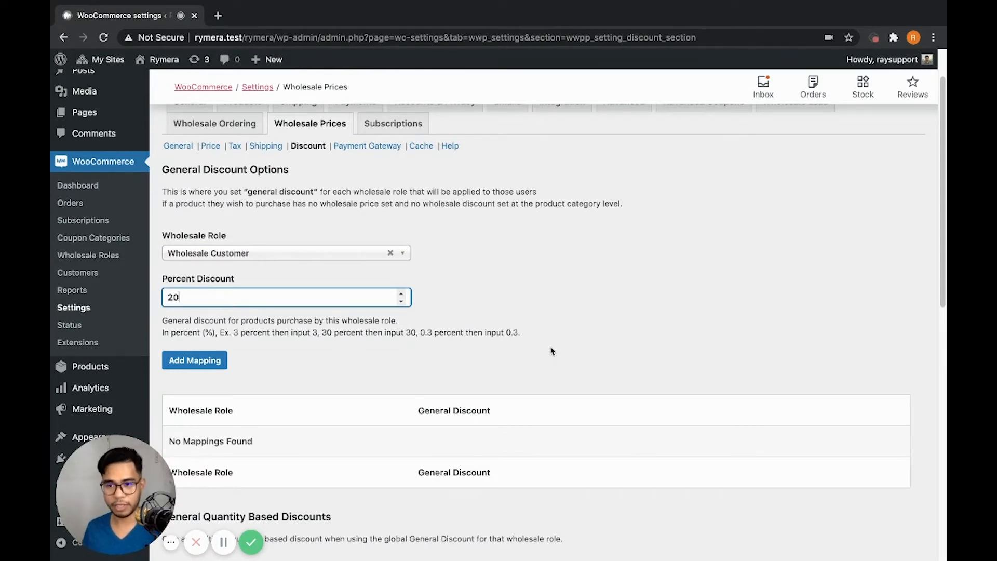
scroll(down, 3)
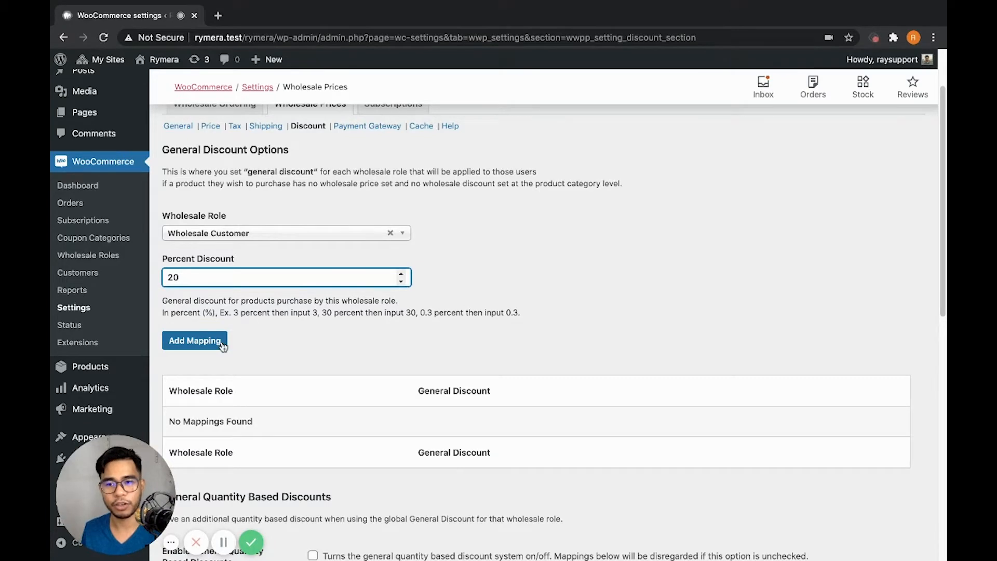
click(194, 341)
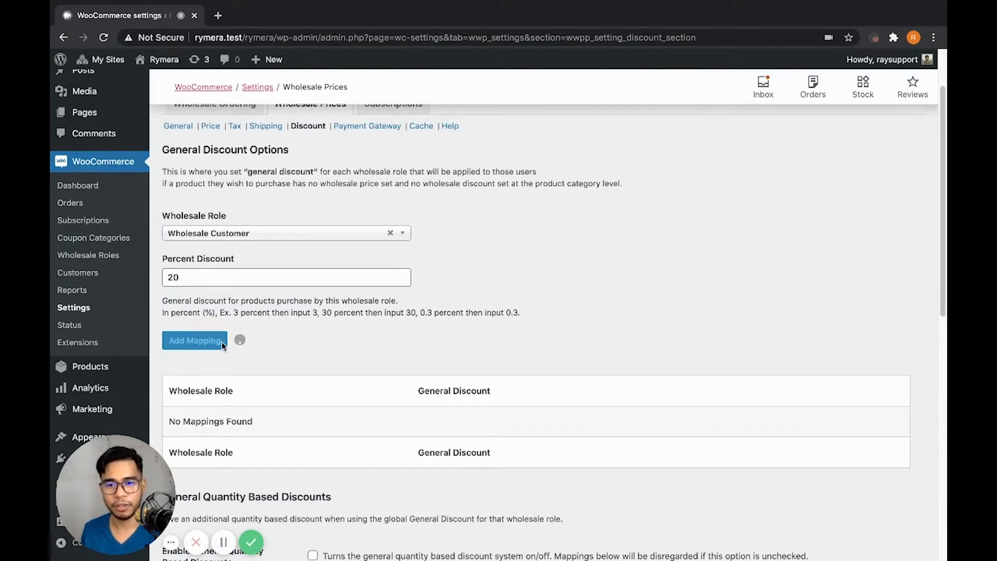
click(194, 341)
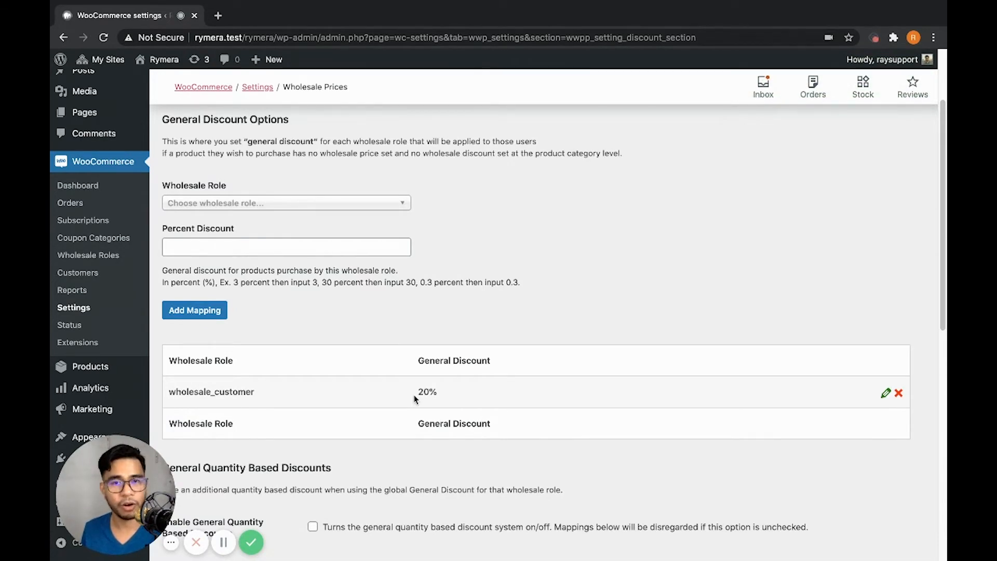
Save the wholesale discount settings with the new mapping.
scroll(down, 3)
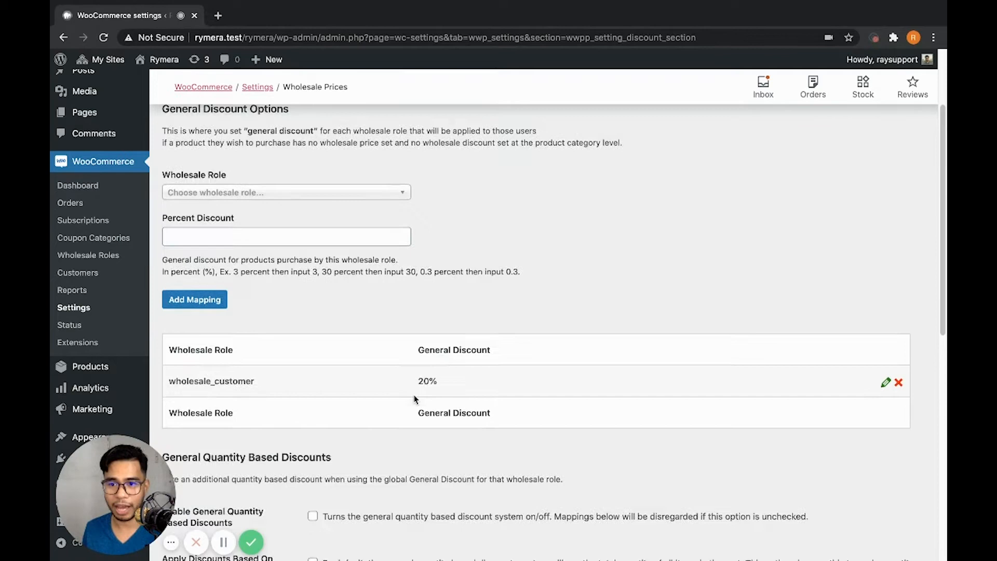
scroll(down, 3)
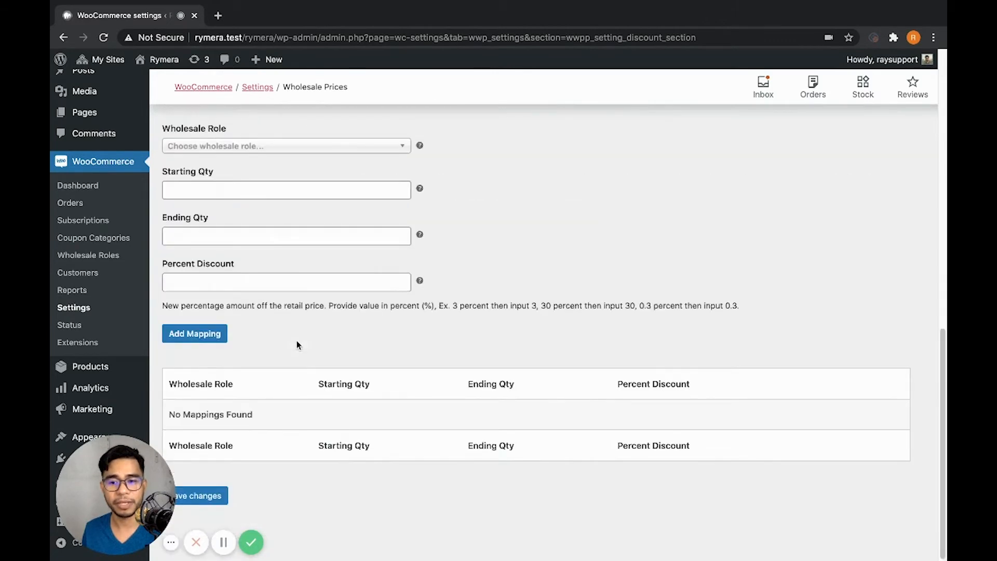
click(197, 496)
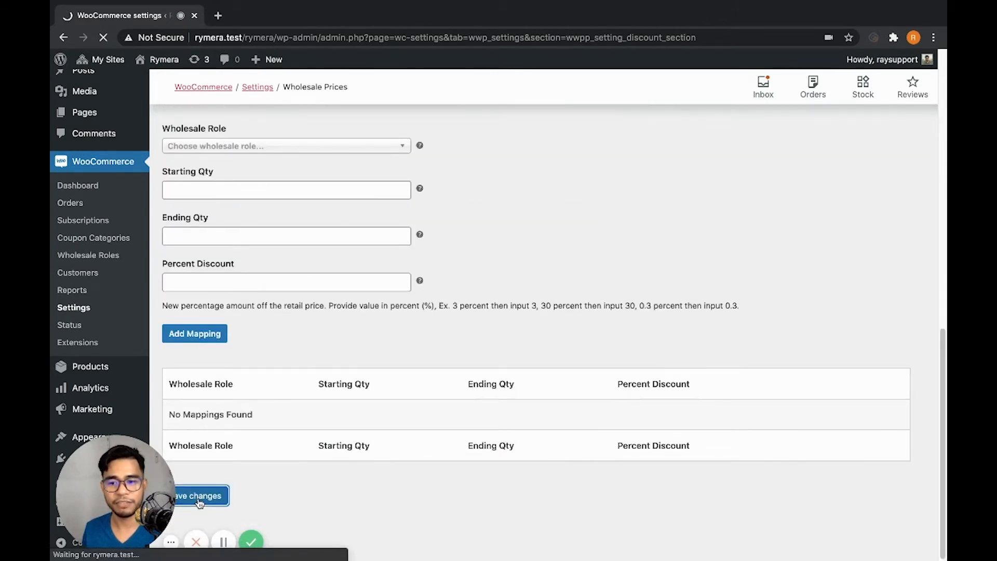
Go to Products > All Products to see each item's Wholesale Customer price.
click(199, 496)
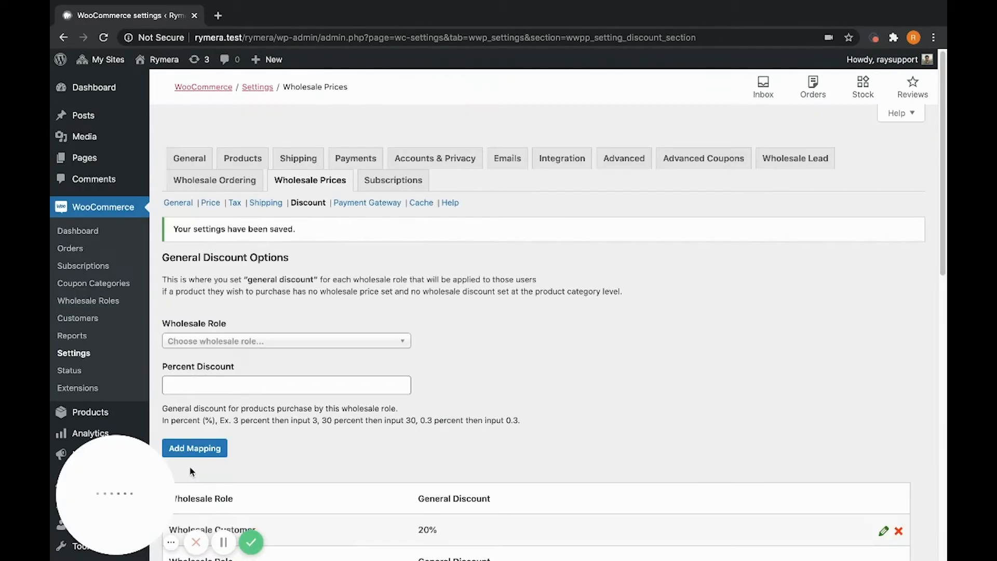
scroll(down, 3)
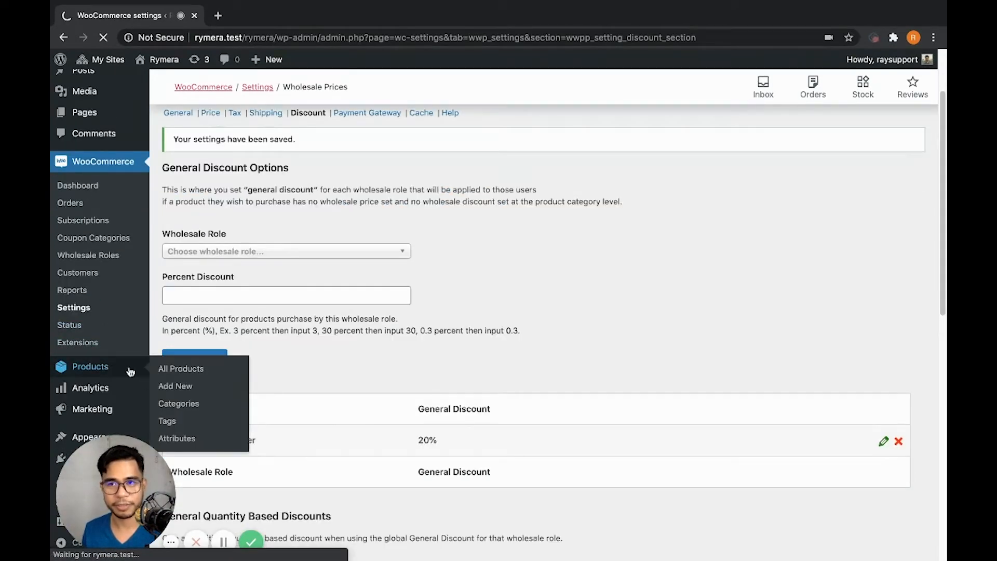
click(181, 368)
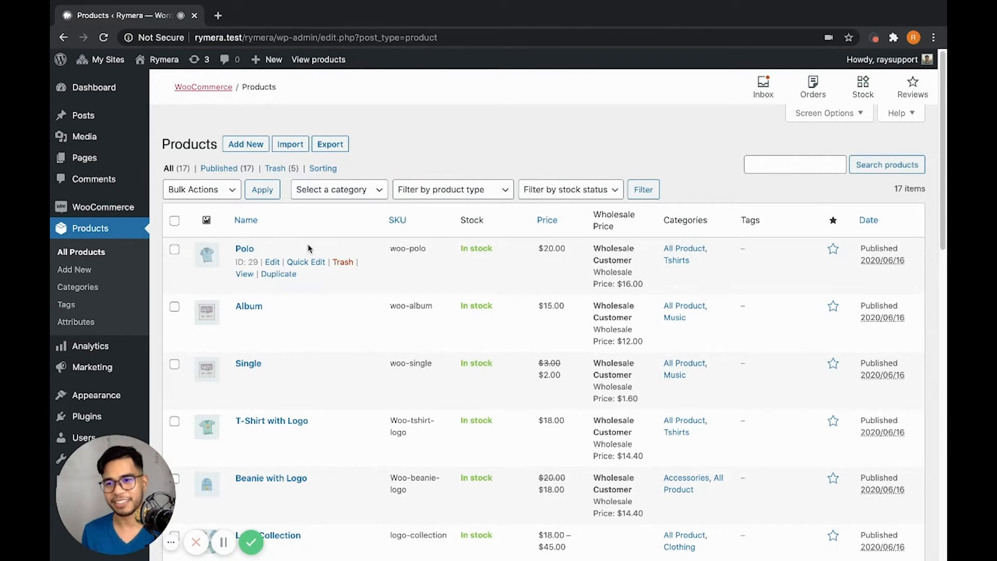
From Products > Categories, bring up the Accessories category's edit page.
click(78, 287)
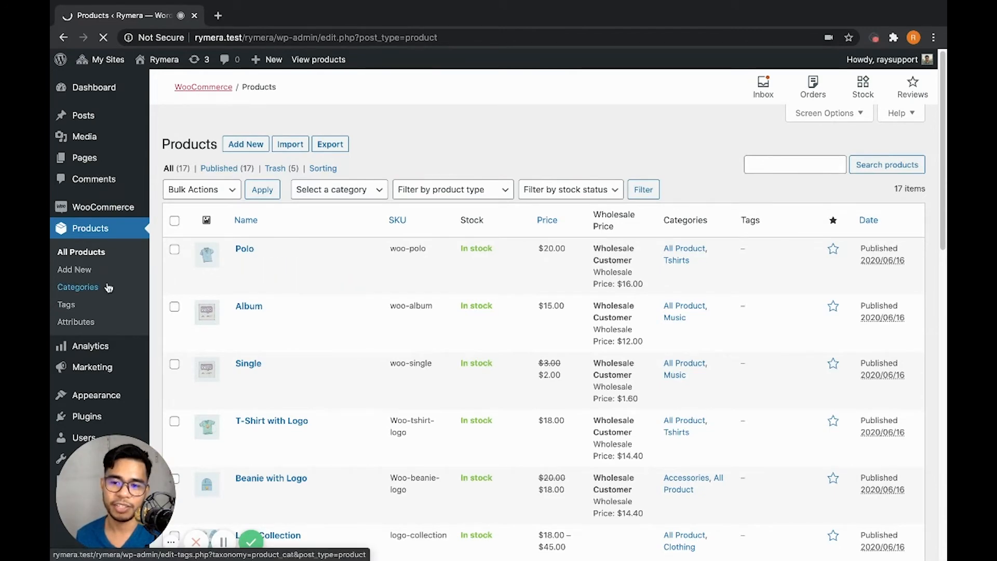
click(78, 287)
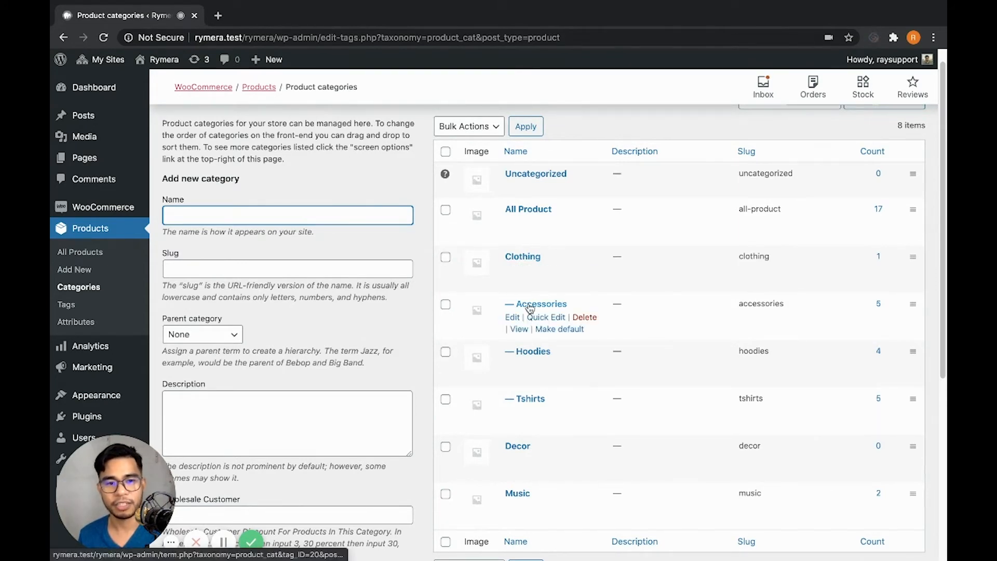
click(540, 303)
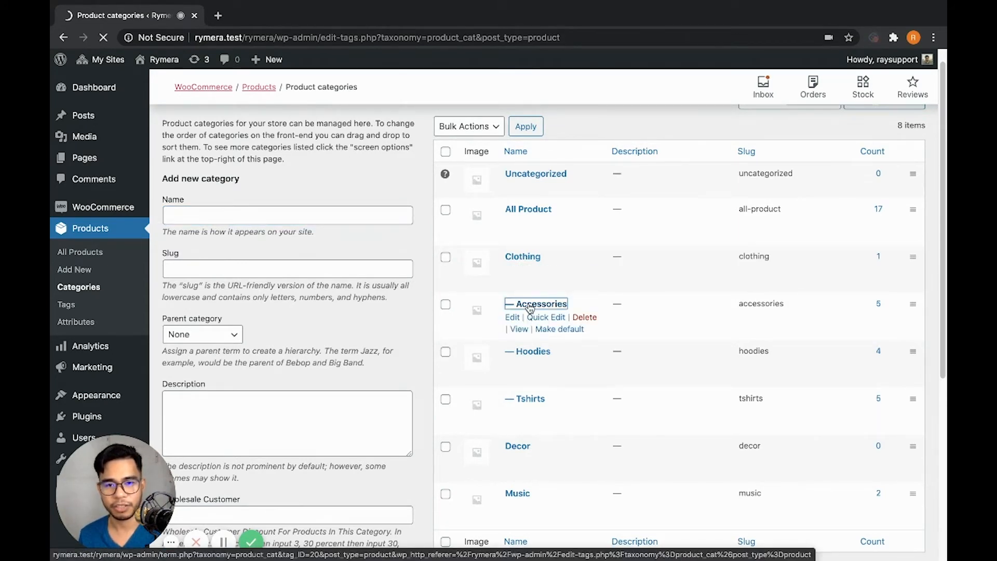
click(512, 317)
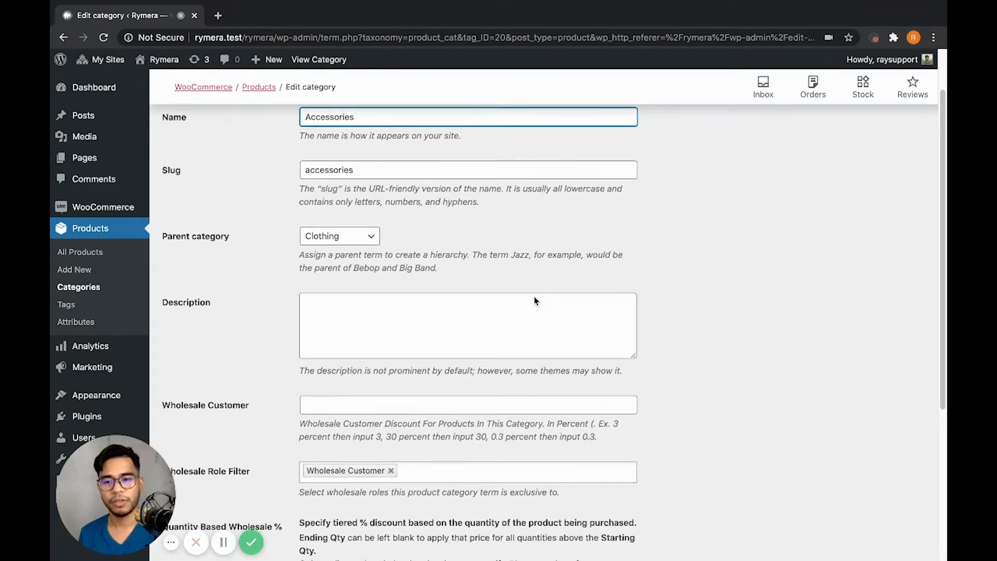
Enter 50 as the Accessories Wholesale Customer discount and update the category.
scroll(down, 3)
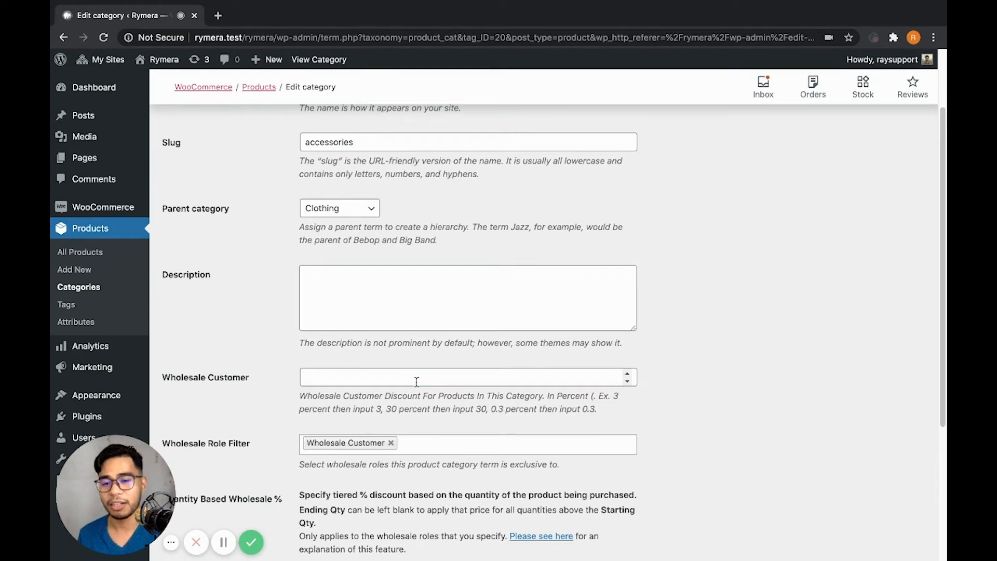
scroll(down, 3)
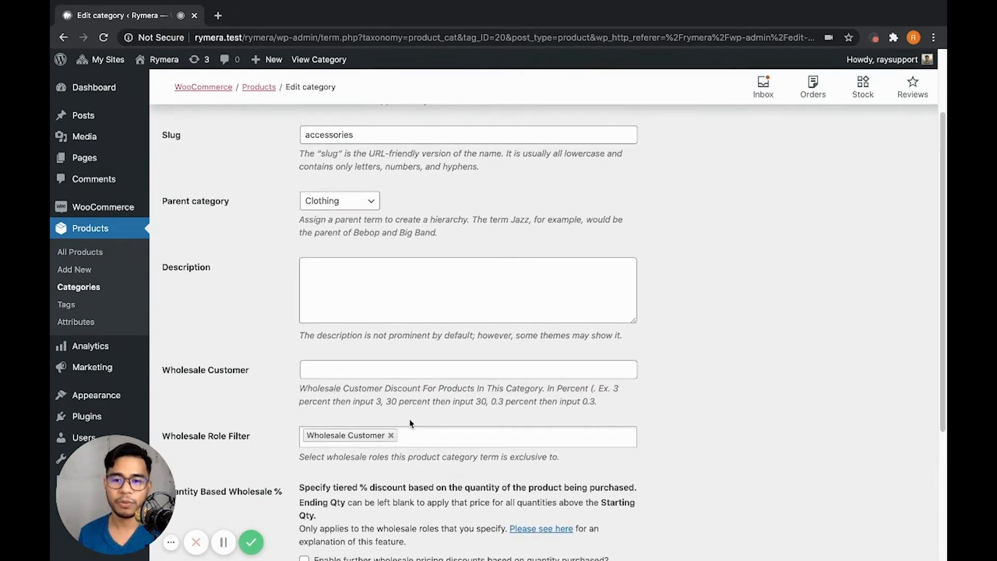
click(467, 370)
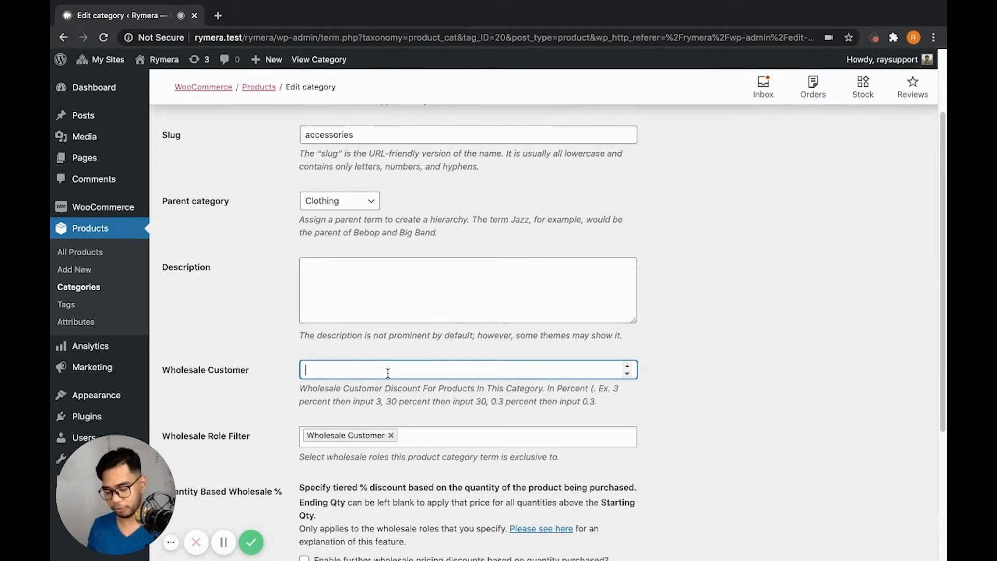
text(50)
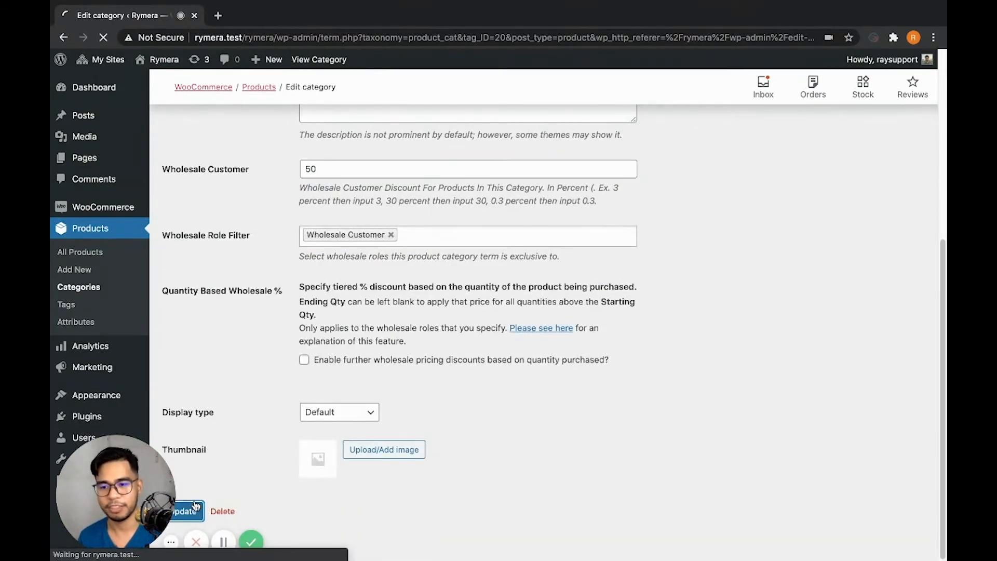
click(185, 511)
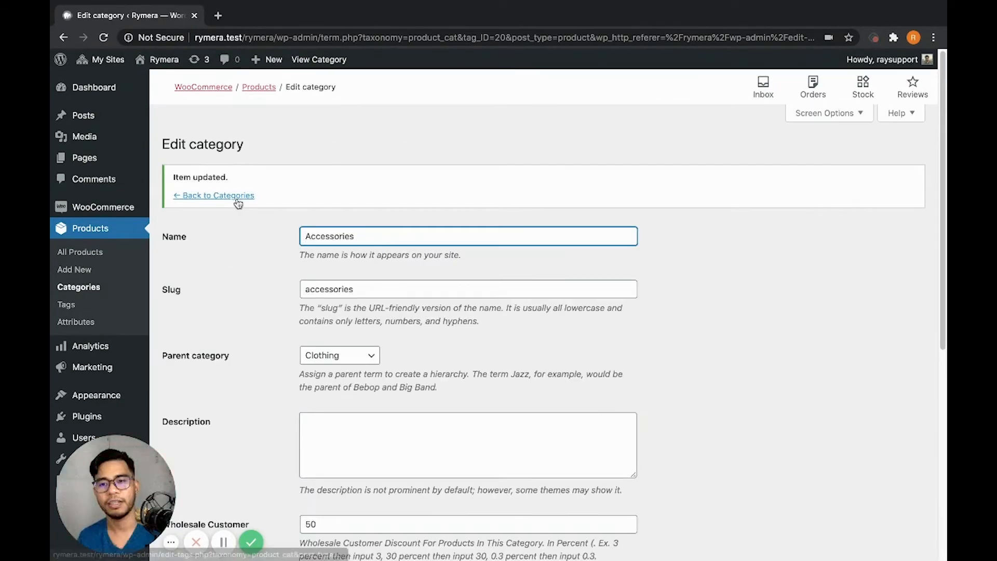
Return to Categories and filter the product list by the Accessories count (5).
click(217, 196)
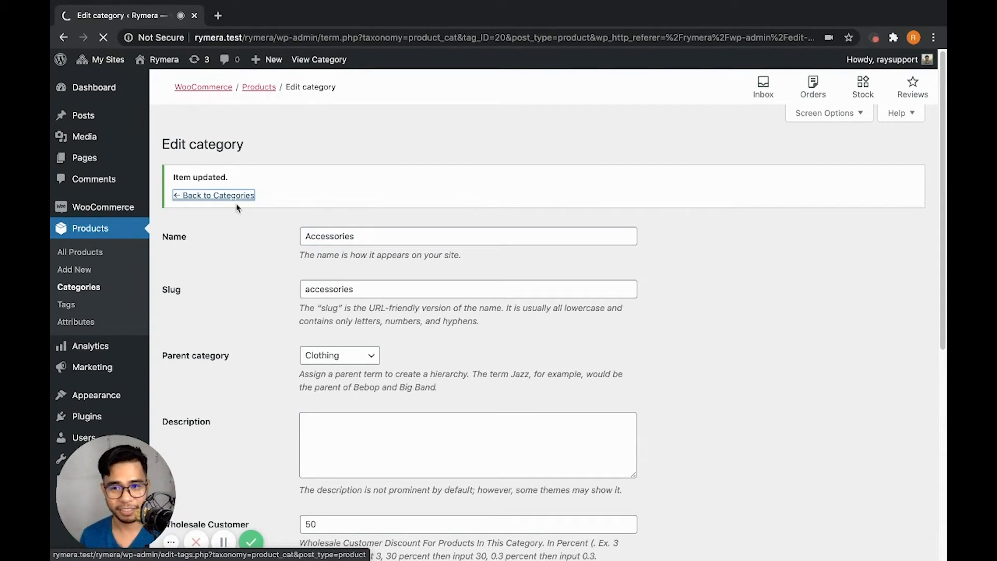
click(217, 195)
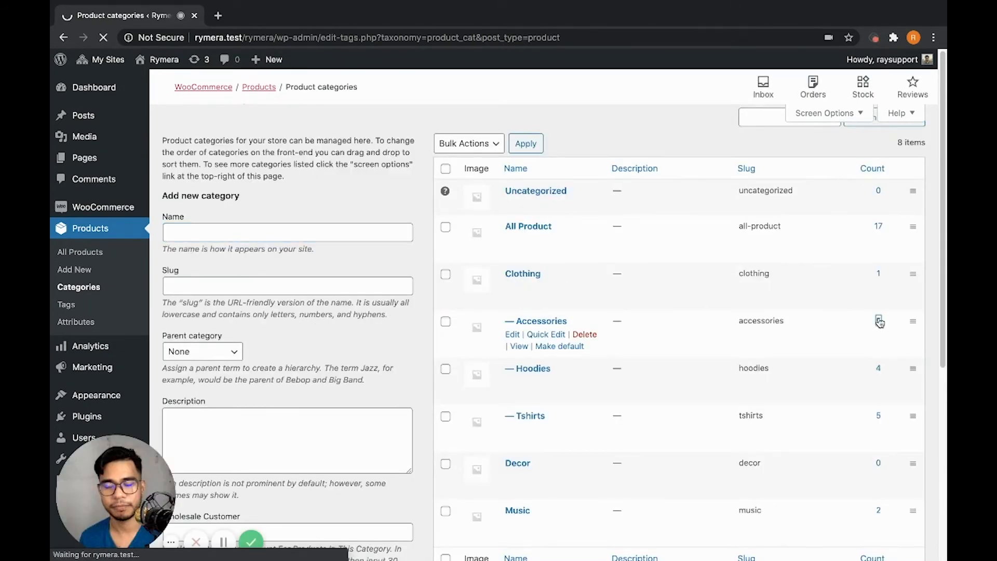
click(879, 321)
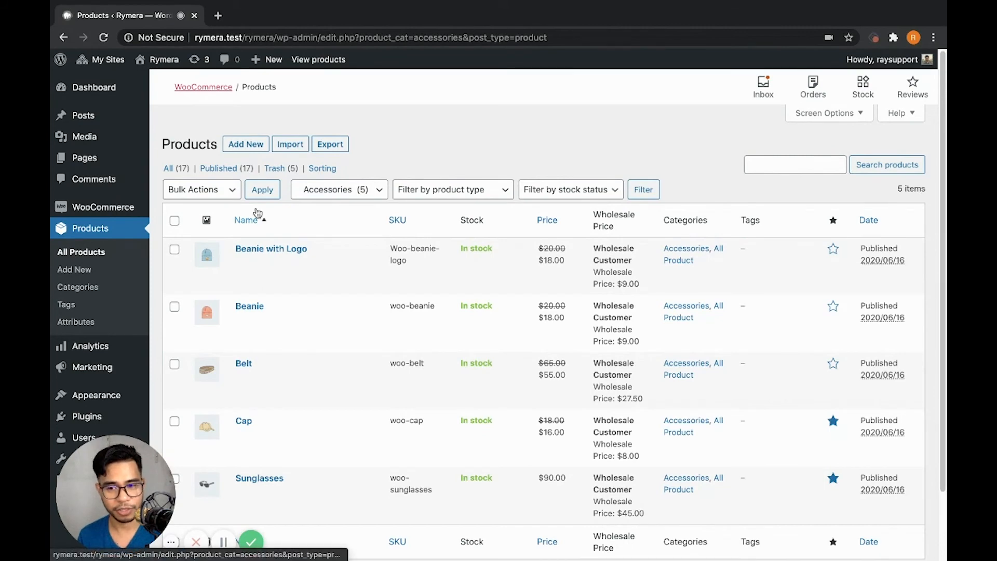
mouse_move(236, 203)
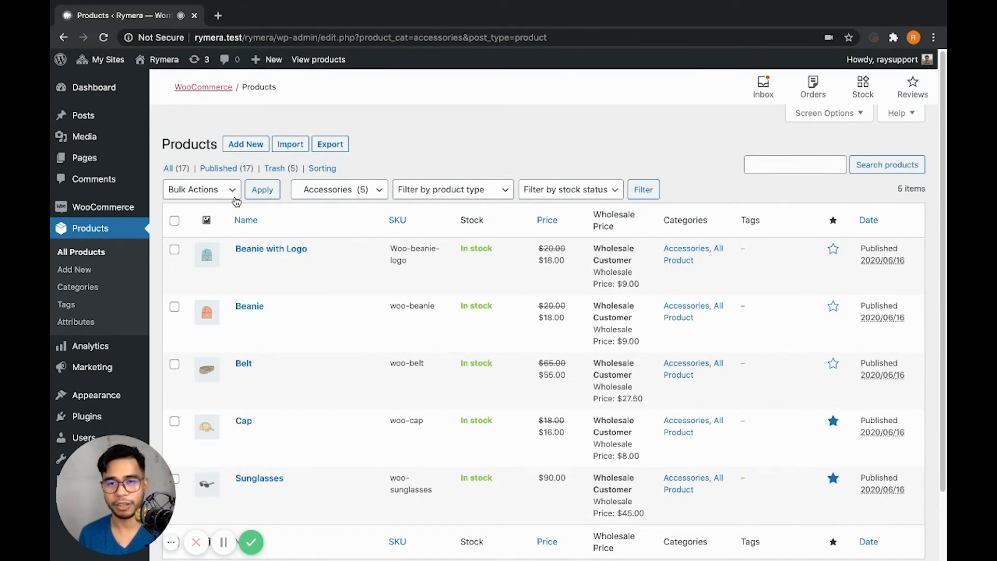
click(245, 220)
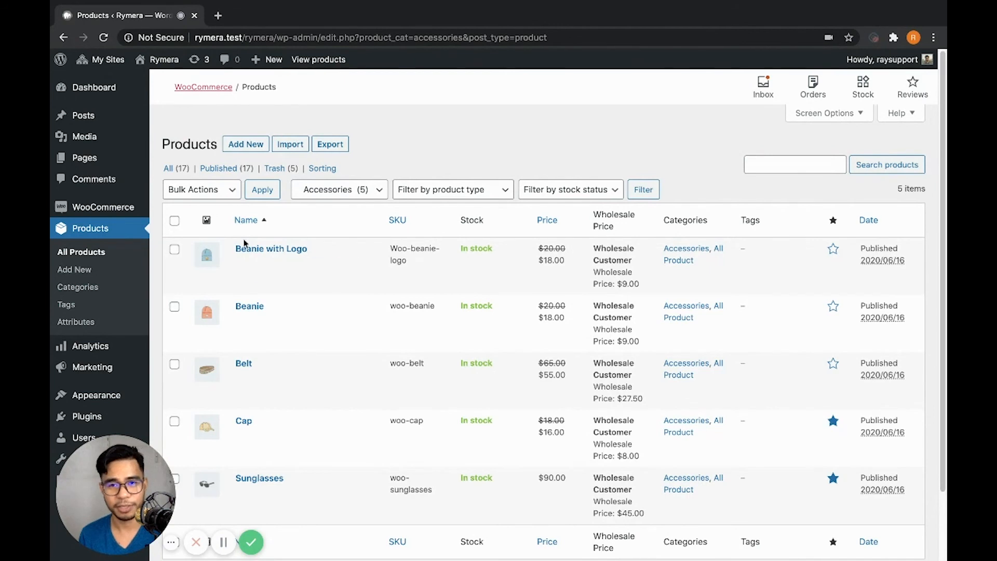
mouse_move(271, 248)
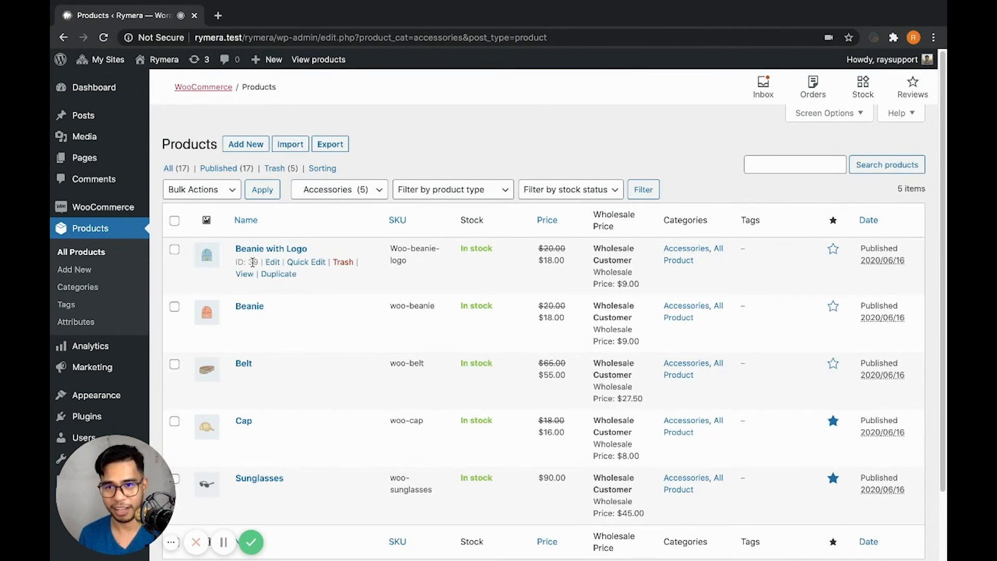
mouse_move(270, 305)
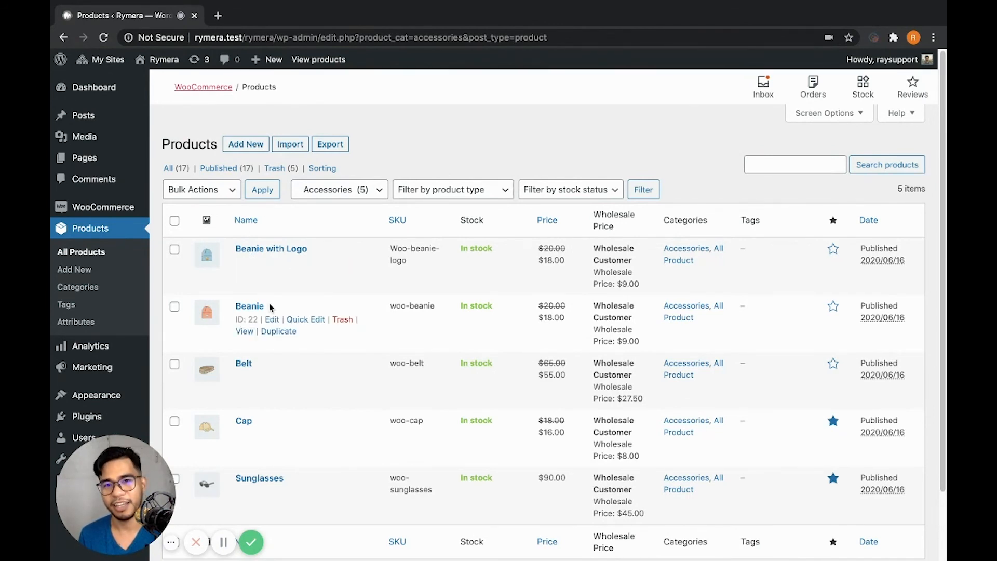